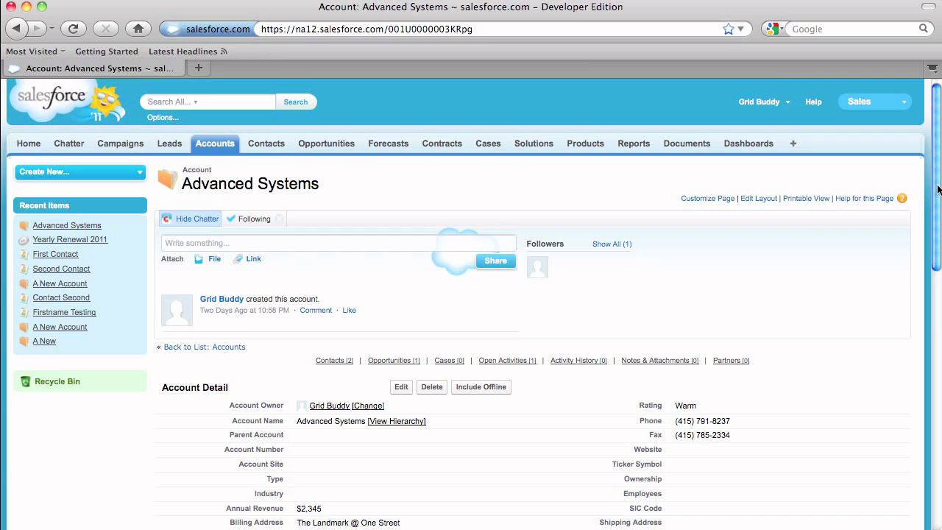
Scroll down the Advanced Systems account to its Contacts, Opportunities and Open Activities lists
scroll(down, 3)
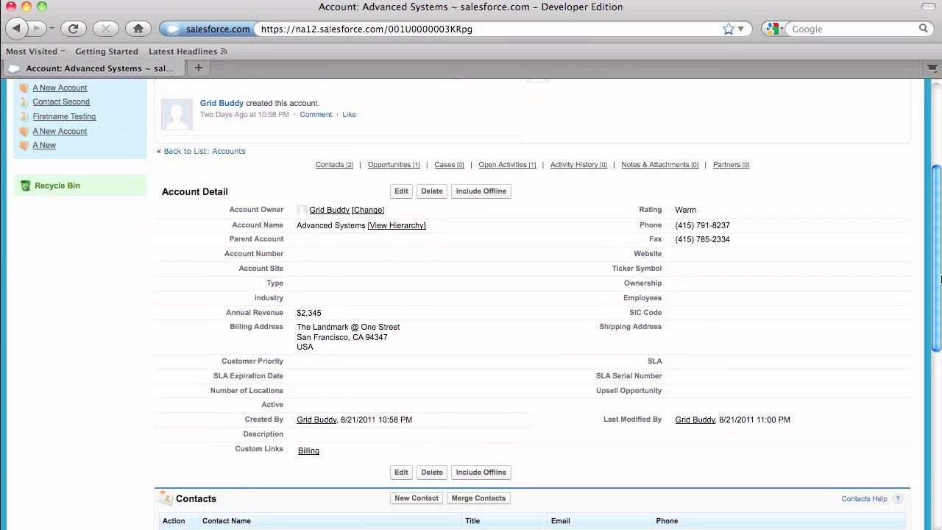
scroll(down, 3)
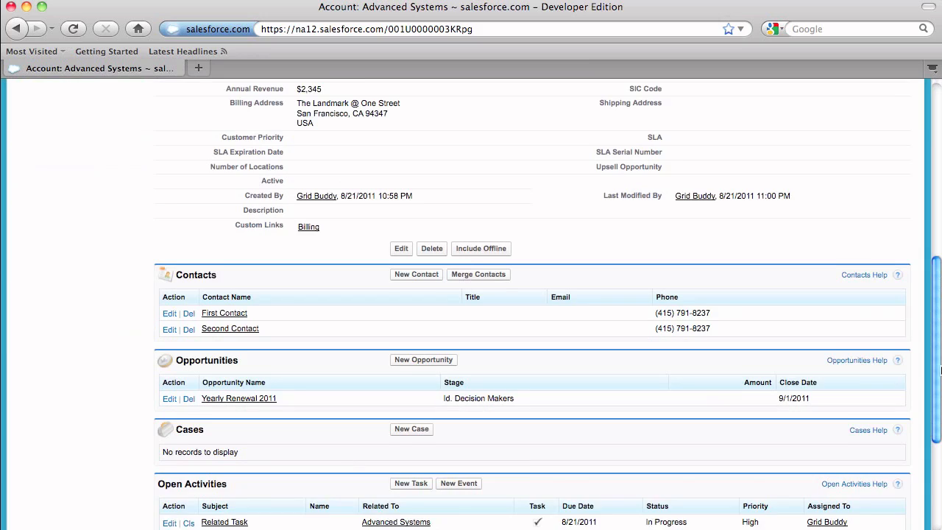
scroll(down, 3)
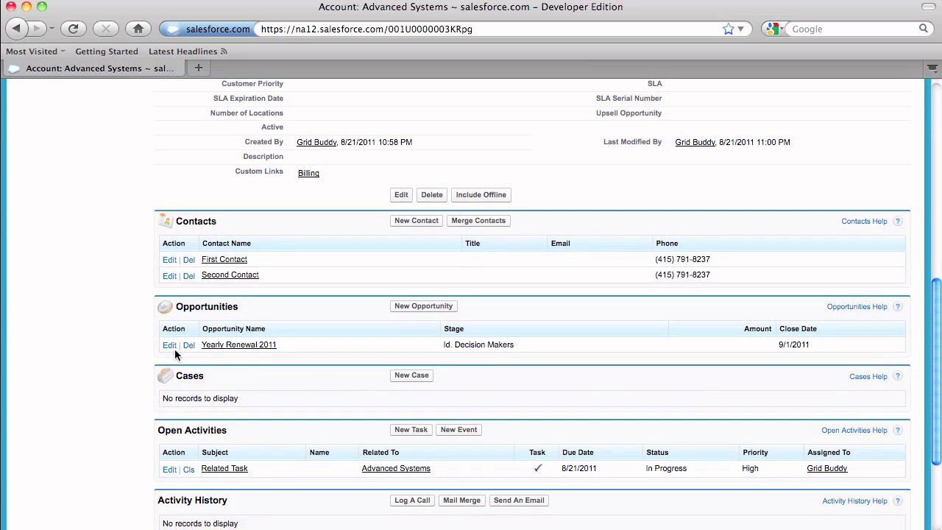
Edit the Yearly Renewal 2011 opportunity and set its stage to Perception Analysis
click(169, 344)
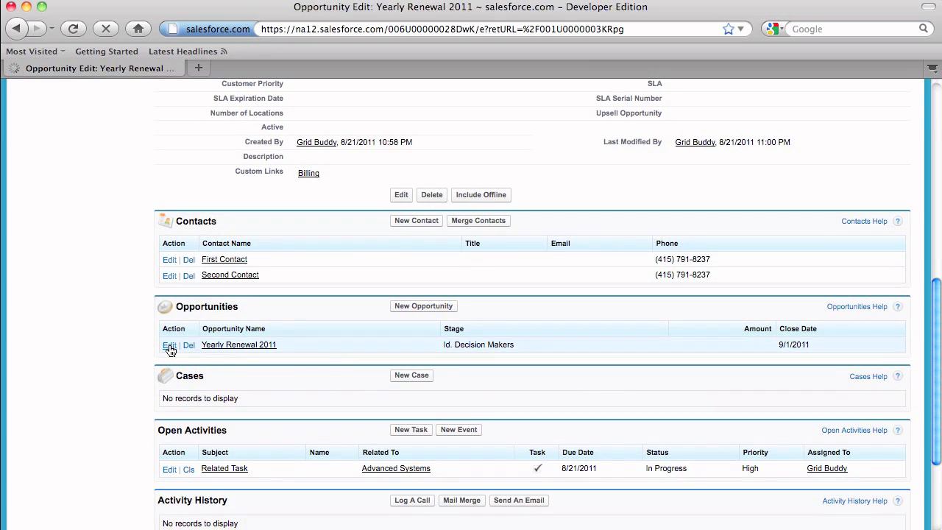
click(169, 344)
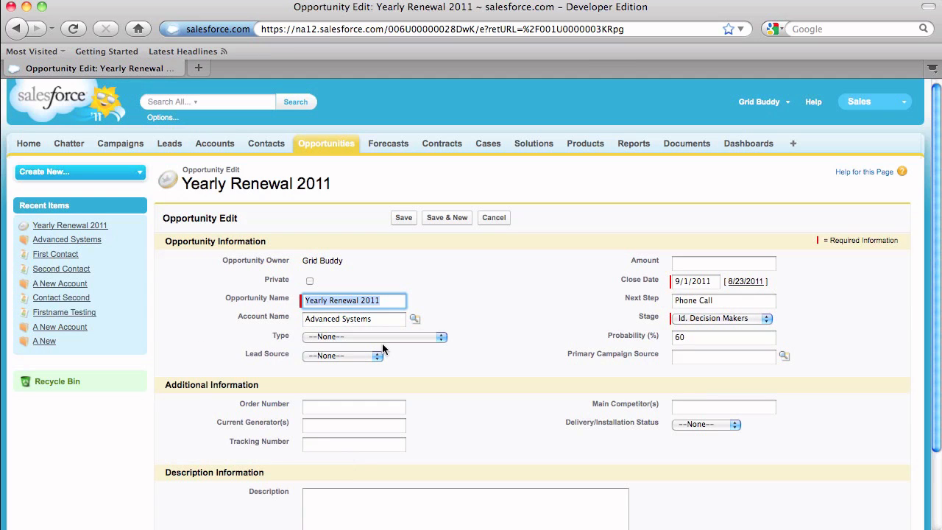
mouse_move(669, 325)
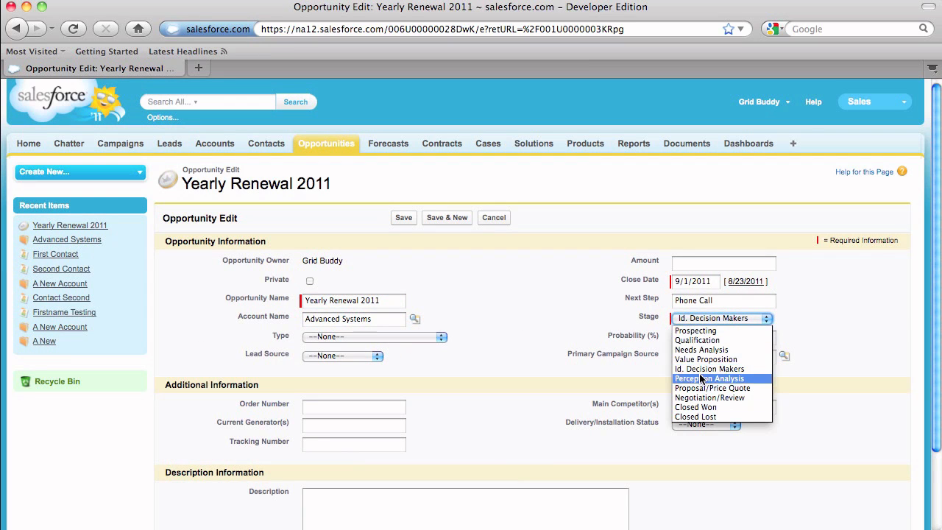
click(710, 378)
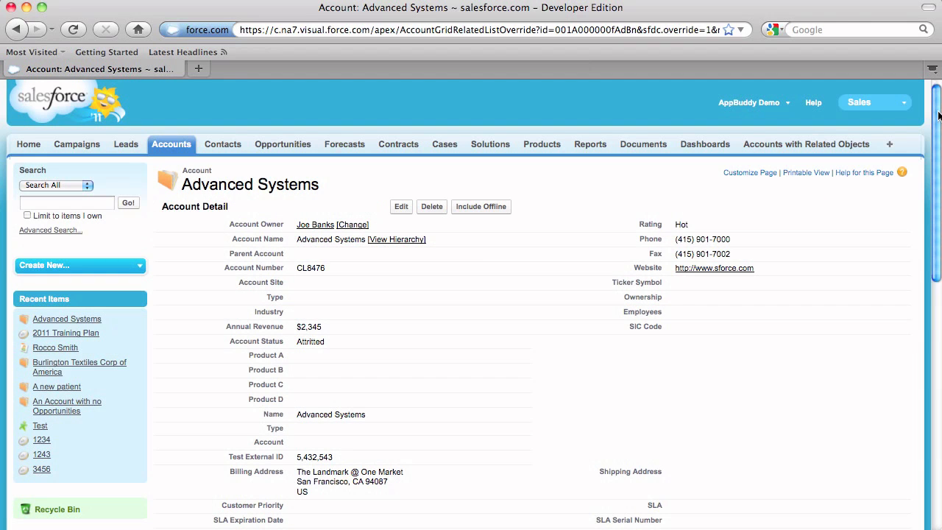
Rename contact Rocco to Jones, move the Phone call task to 08/31/2011, and open 2011 Training Plan's stage list
scroll(down, 3)
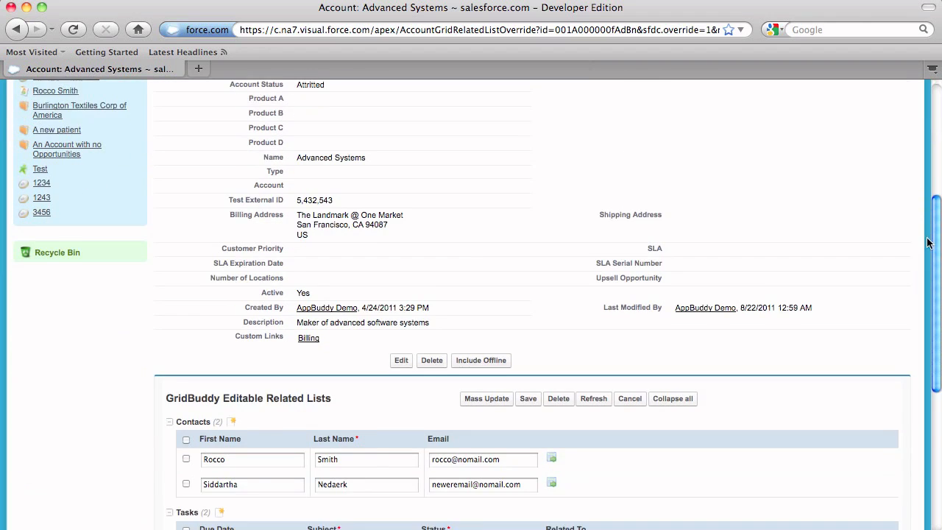
scroll(down, 3)
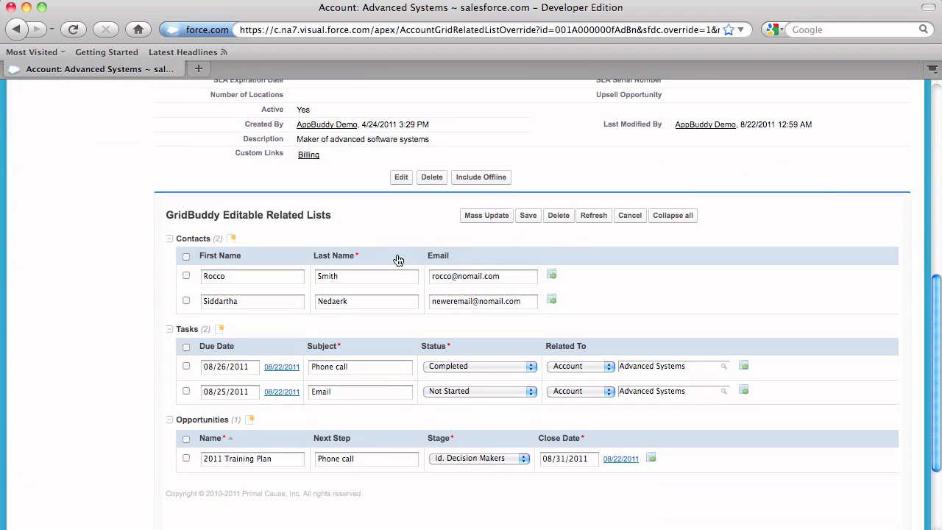
text(Jones)
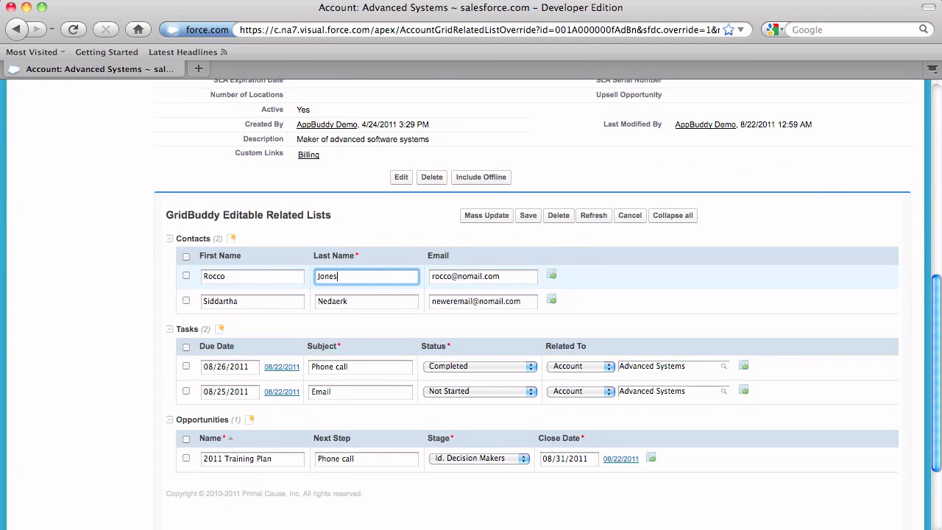
click(229, 365)
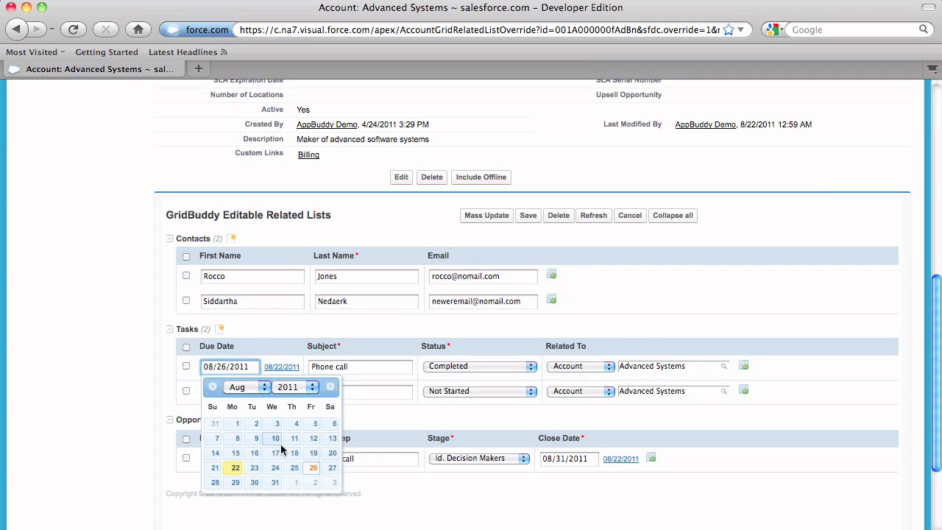
click(275, 482)
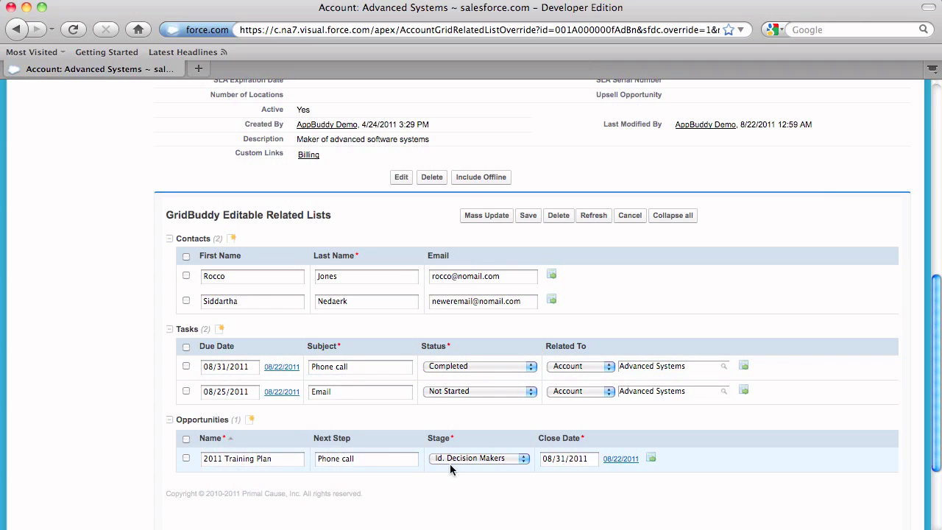
click(479, 458)
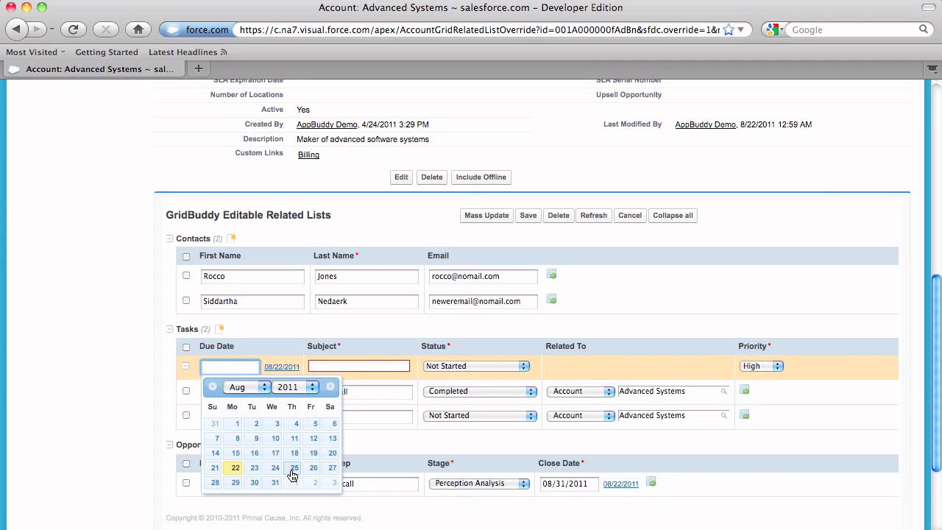
click(294, 467)
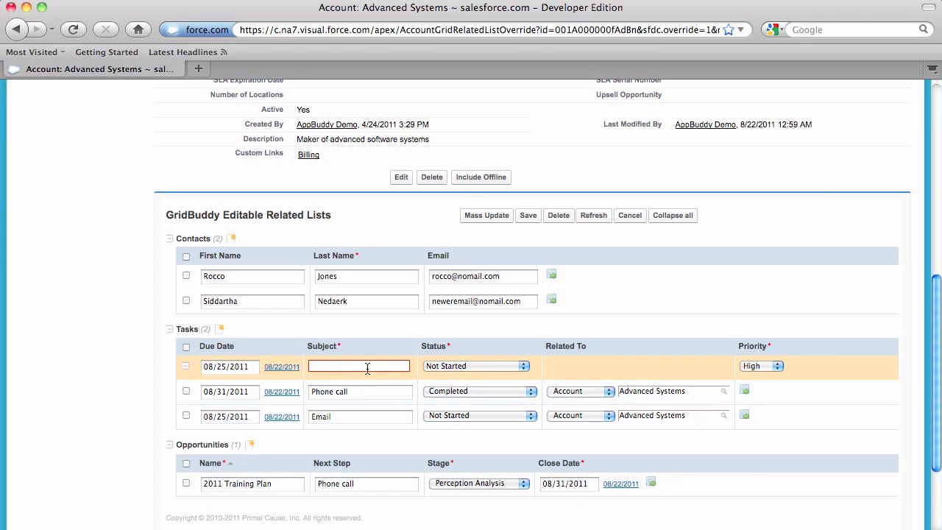
text(Email)
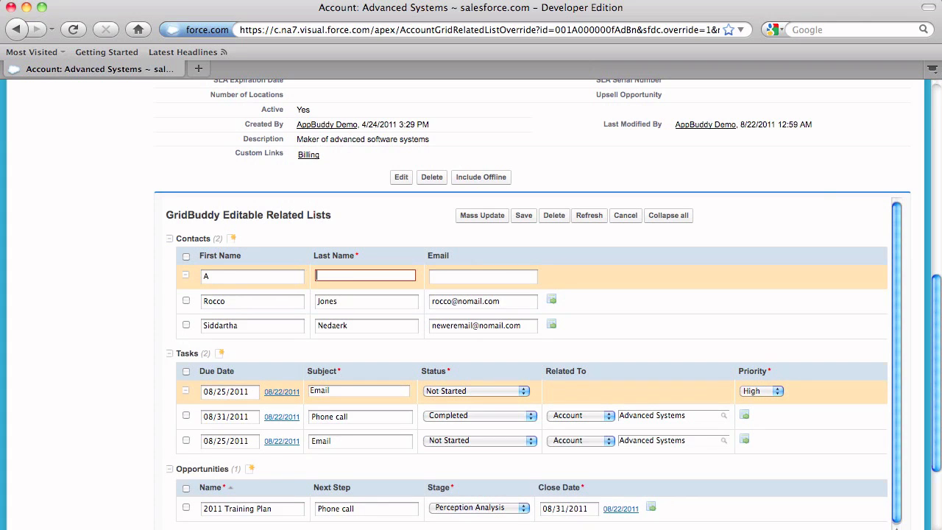
text(test@test.com)
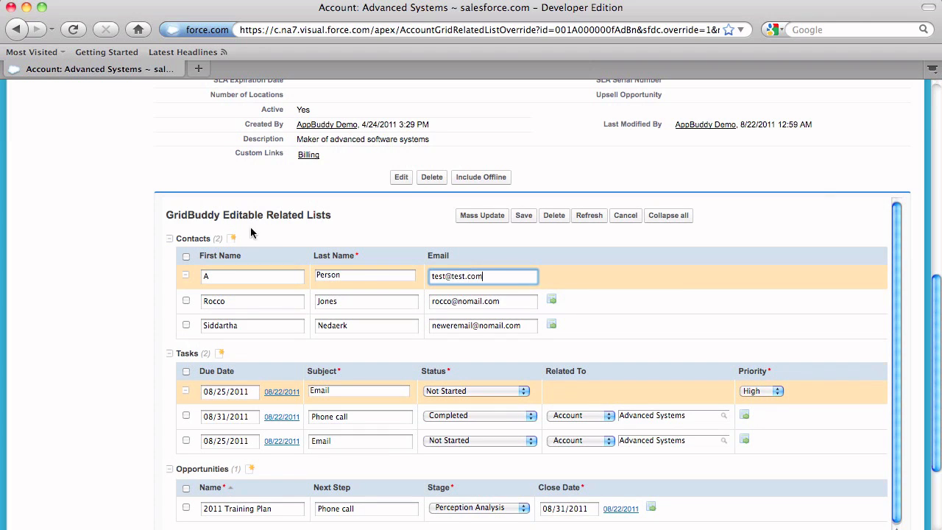
click(524, 215)
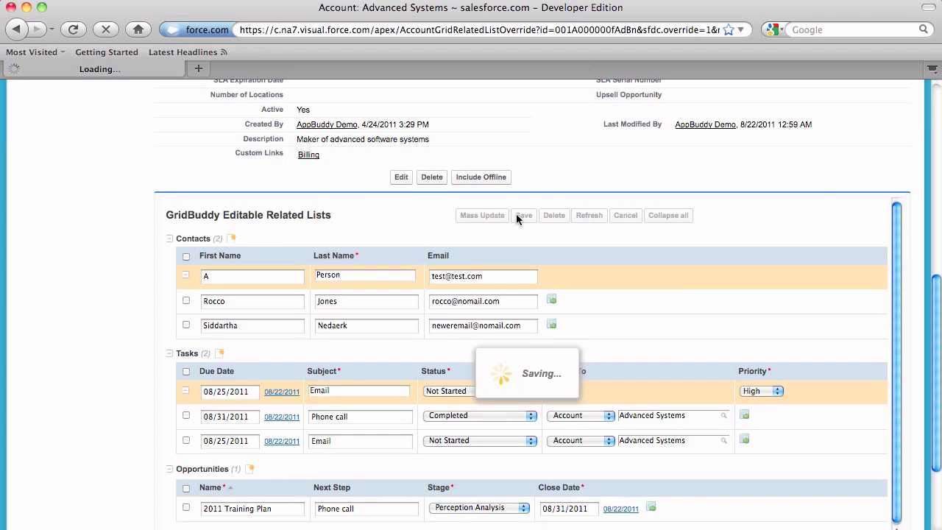
click(524, 215)
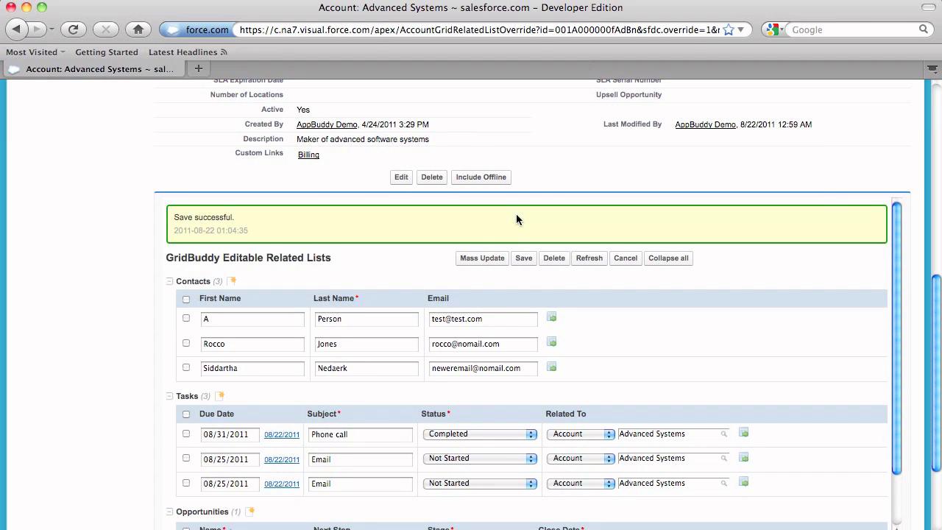
Check contact A Person and one Email task, delete them, and confirm the deletion
click(186, 319)
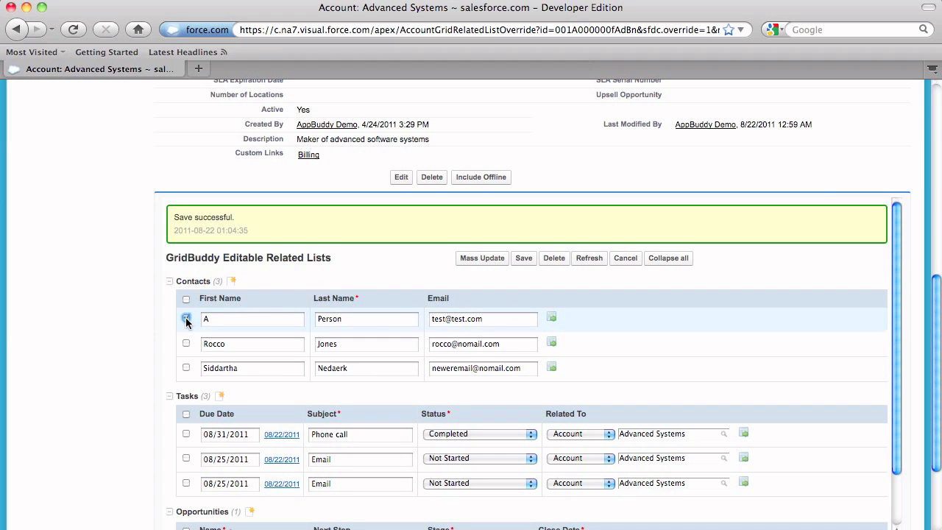
click(186, 319)
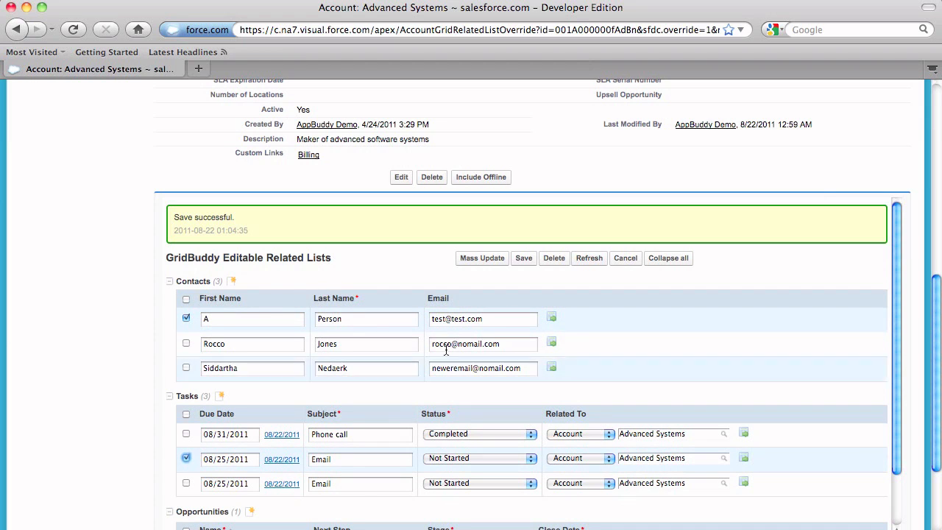
click(555, 258)
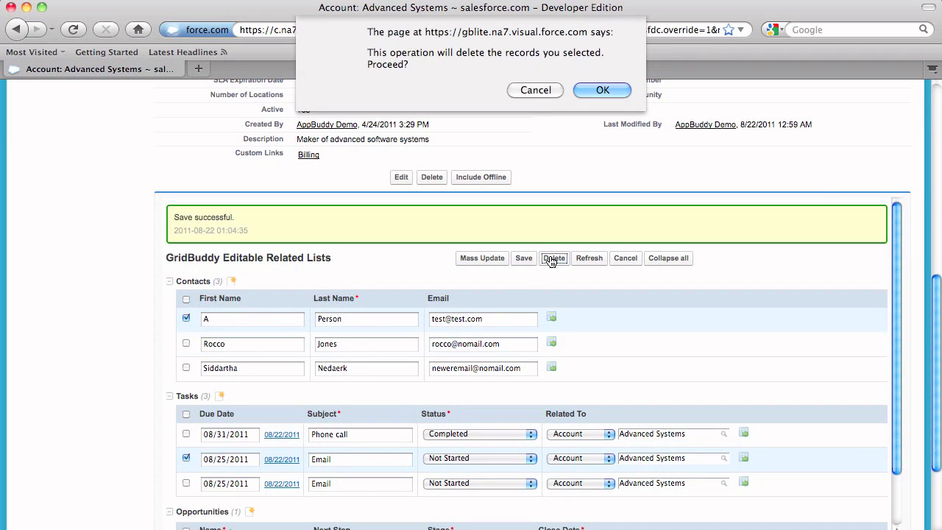
click(602, 90)
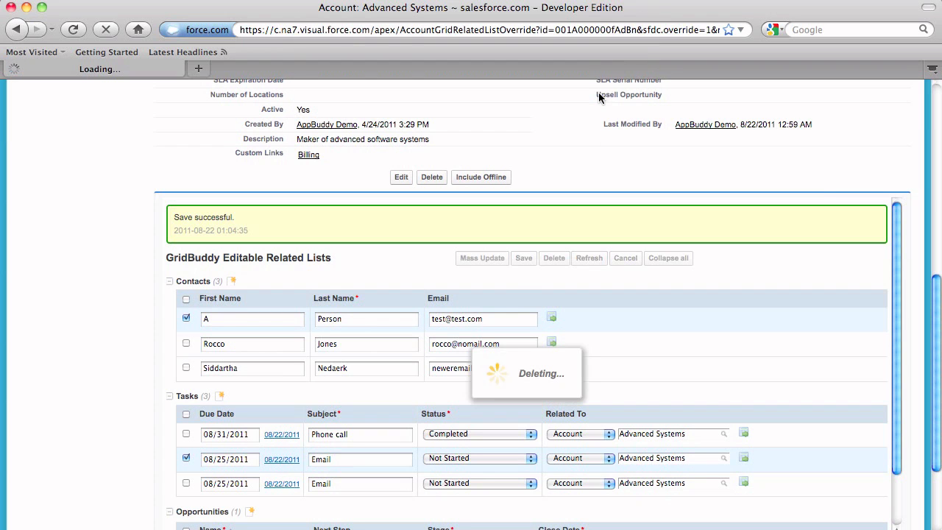